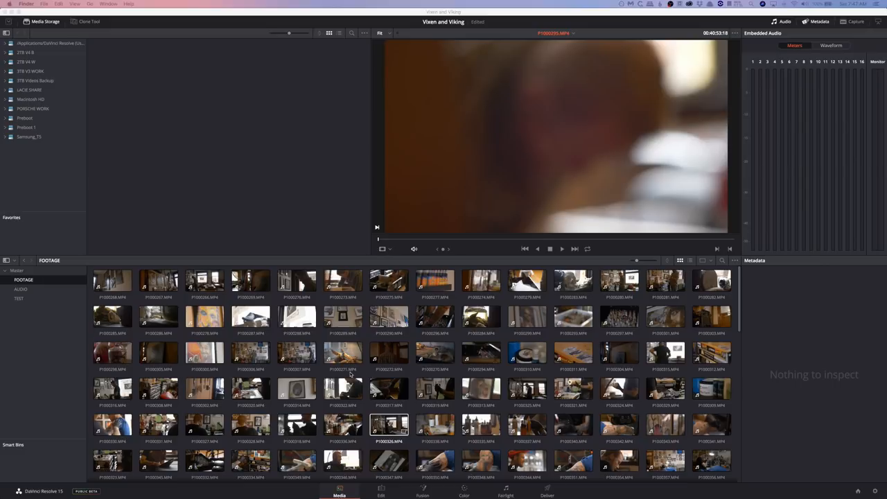
- Preview several FOOTAGE bin clips in the viewer, ending on the man beside framed pictures
scroll("down", 3)
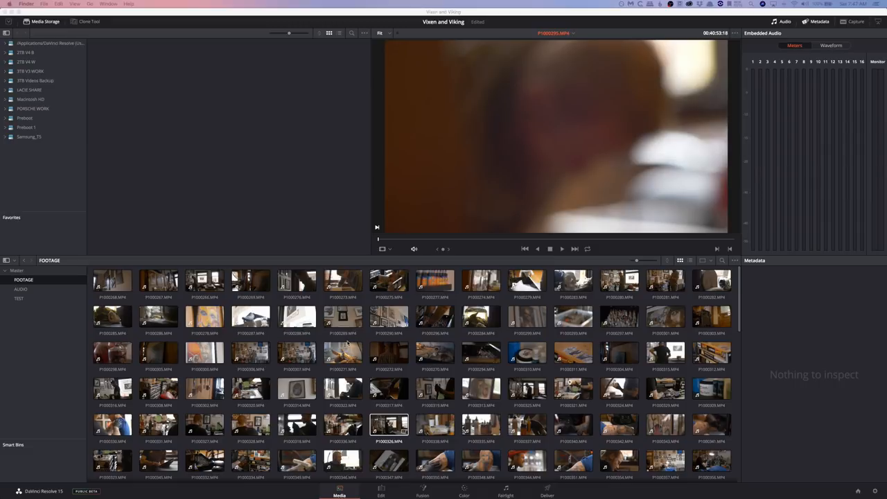
mouse_move(401, 238)
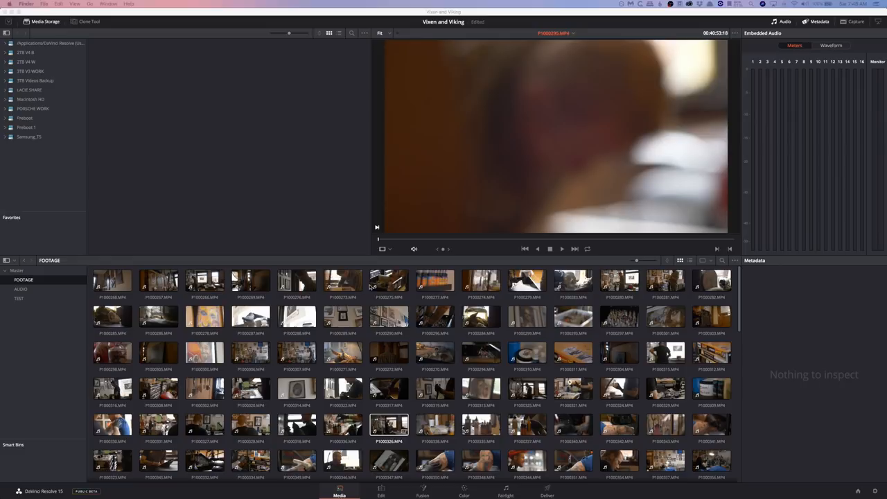
left_click(296, 280)
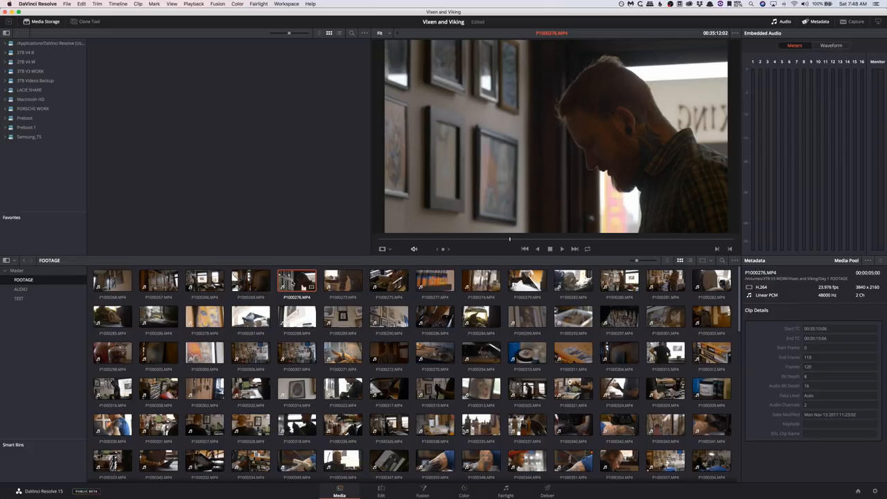
left_click(574, 353)
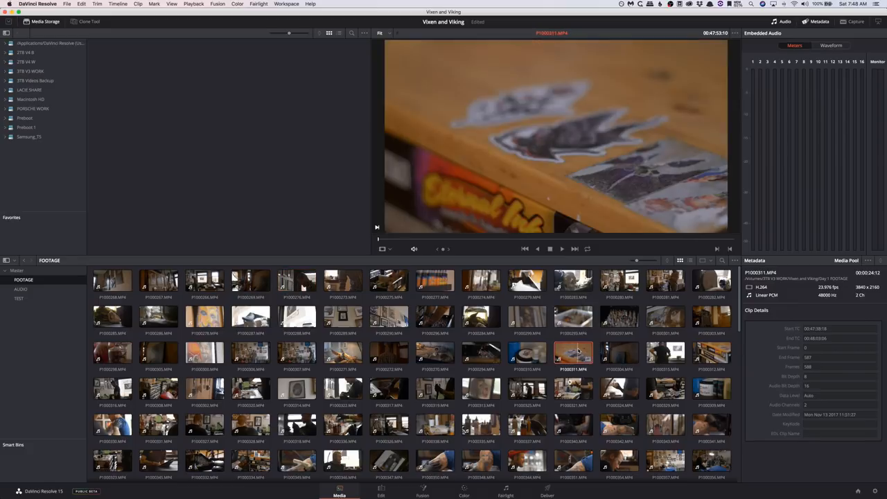
left_click(296, 280)
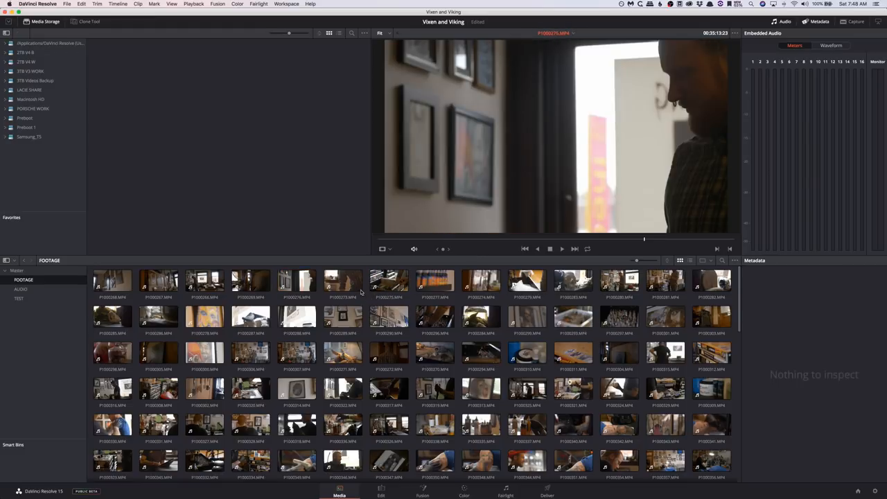
left_click(67, 3)
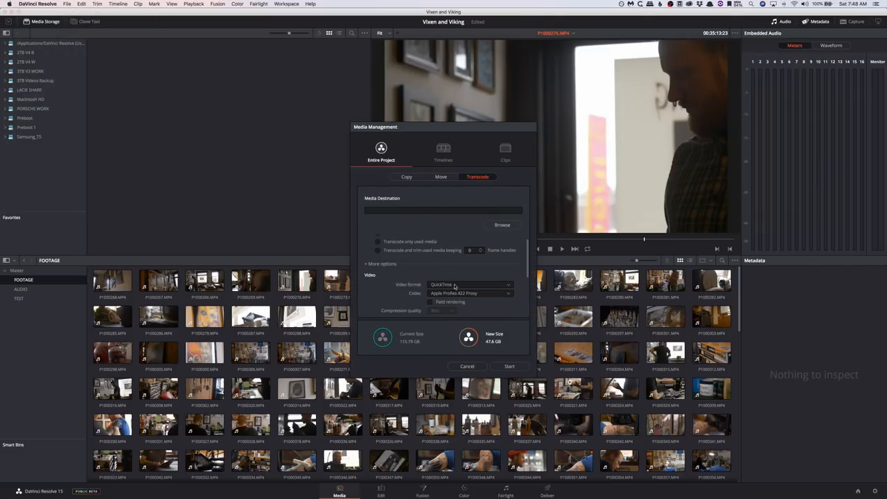
left_click(379, 263)
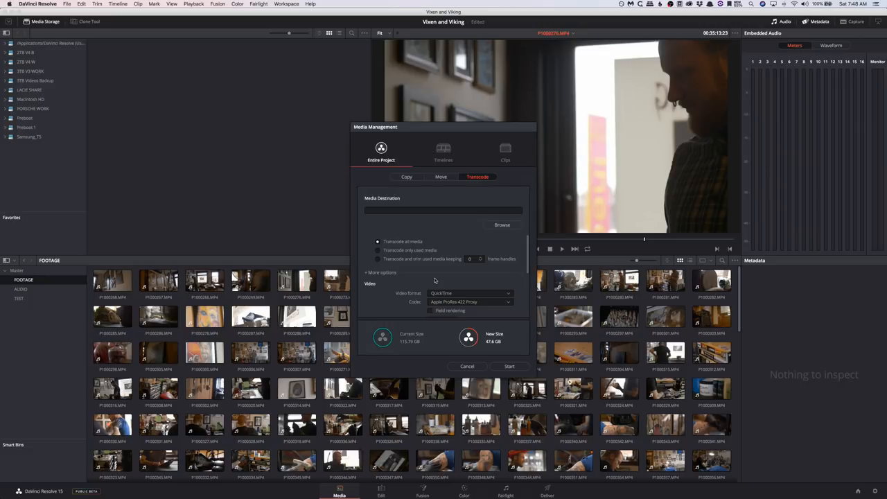
mouse_move(451, 259)
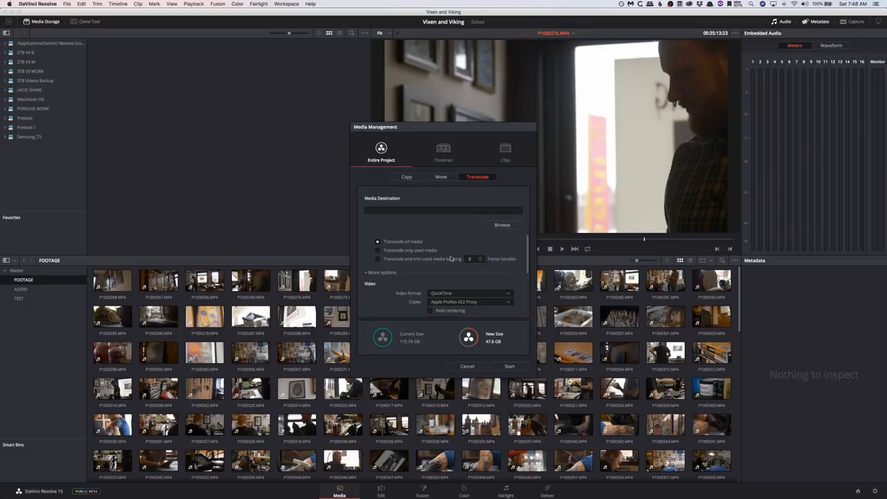
mouse_move(453, 261)
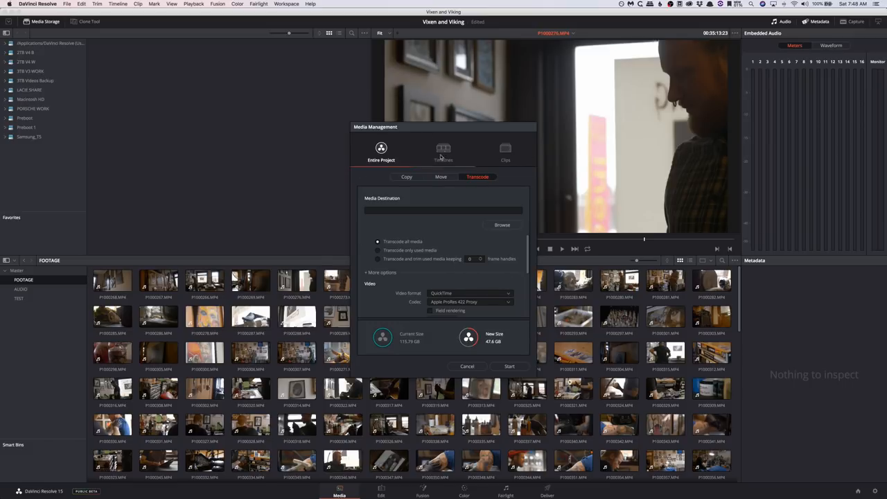
left_click(442, 150)
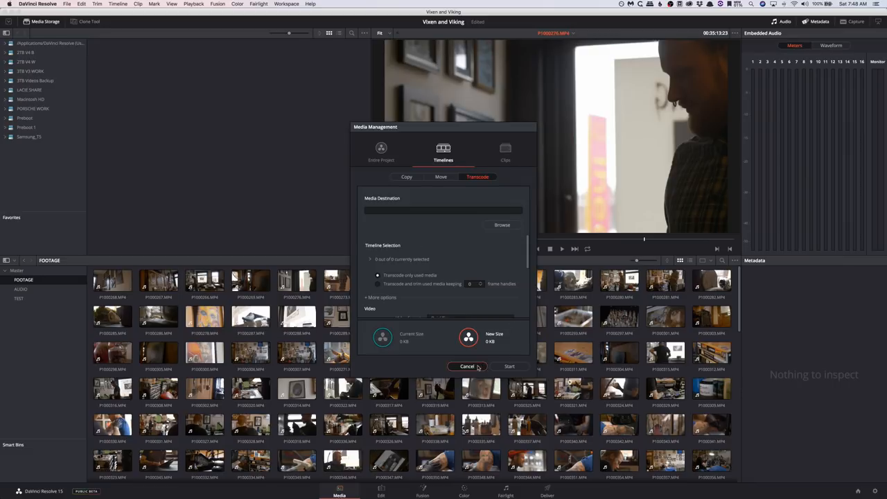
left_click(465, 365)
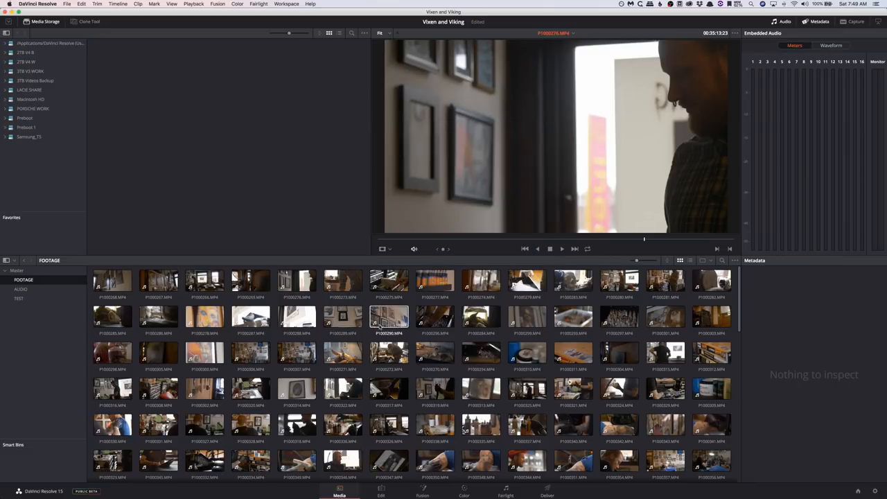
- Clear the footage selection and switch to the TEST bin of eight clips
left_click(296, 280)
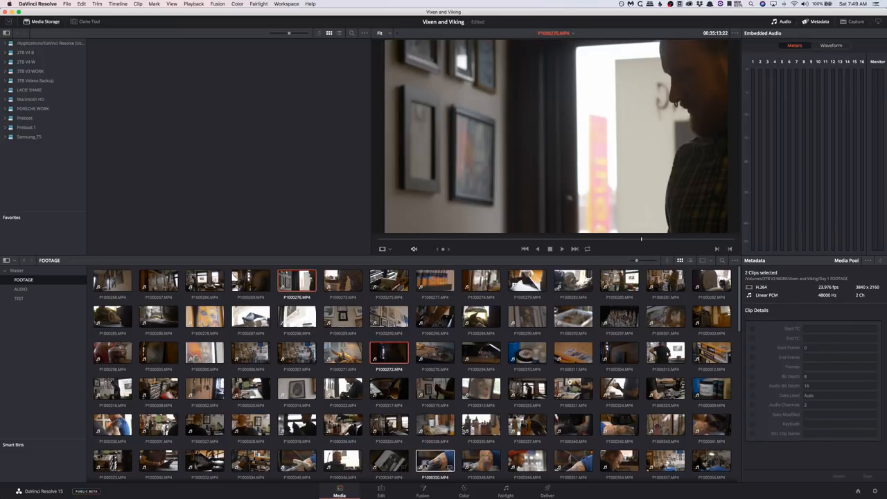
left_click(568, 401)
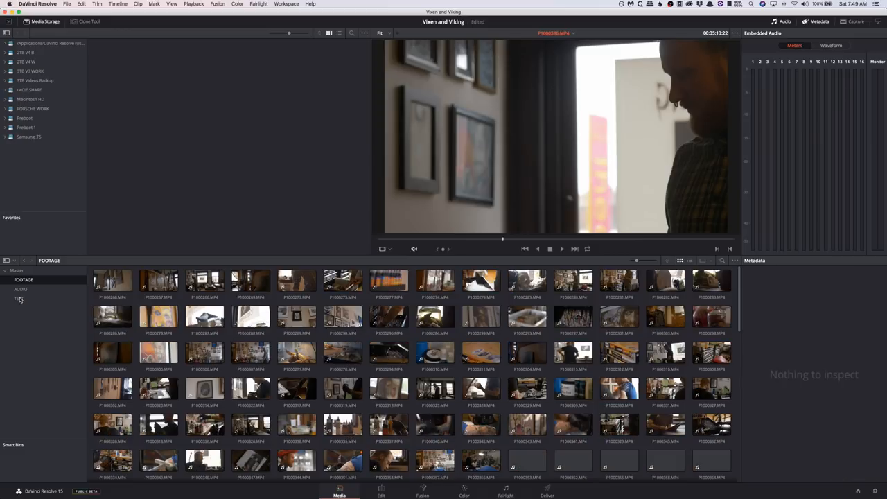
left_click(19, 299)
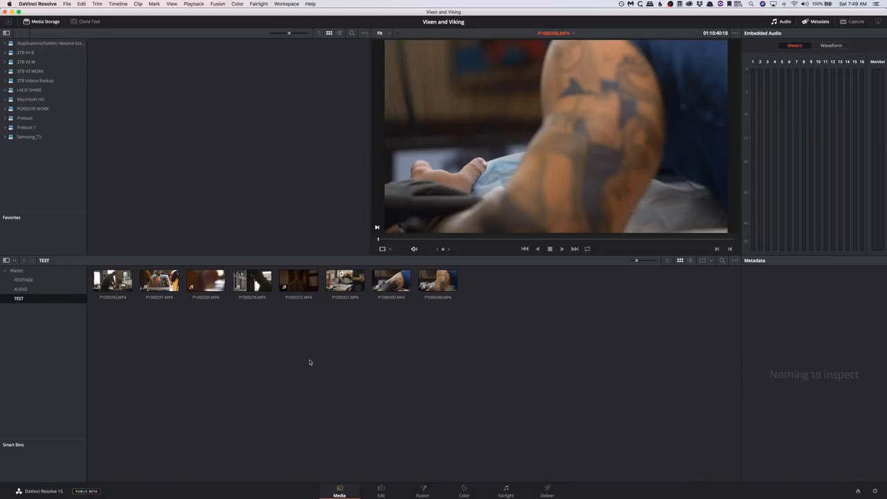
- Select all TEST clips and bring up their actions for Generate Optimized Media
left_click(158, 279)
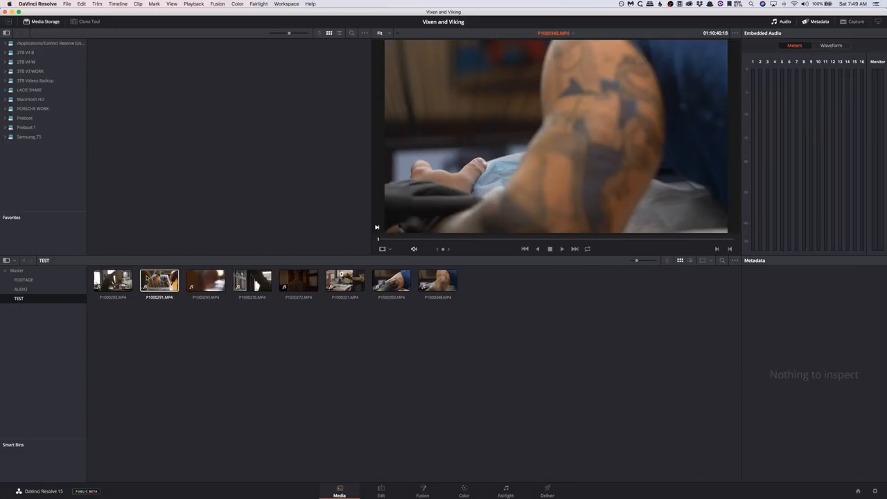
left_click(158, 280)
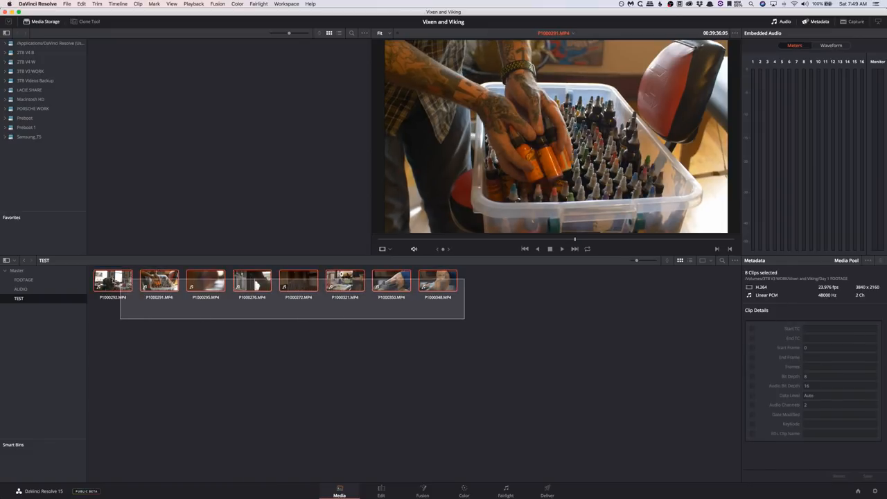
right_click(158, 280)
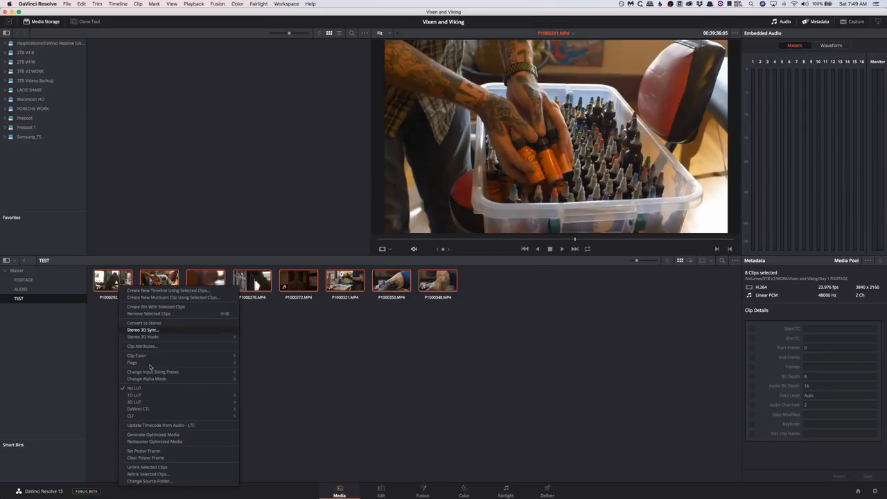
mouse_move(146, 435)
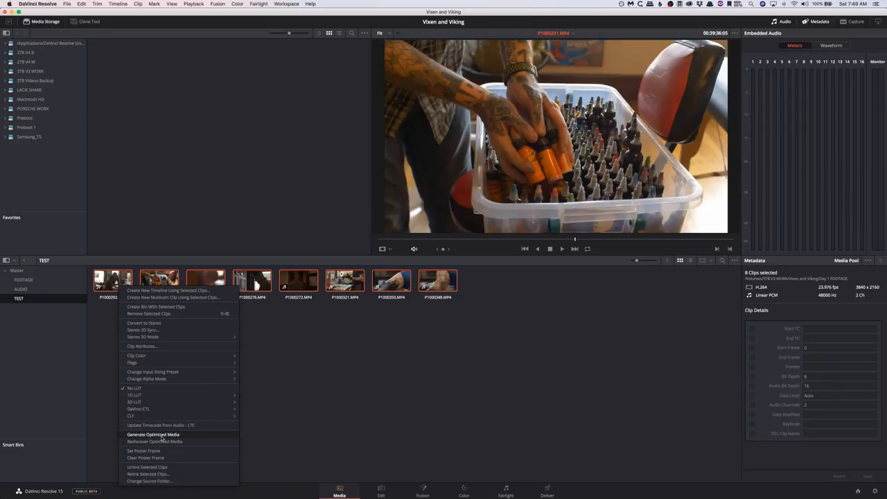
mouse_move(177, 415)
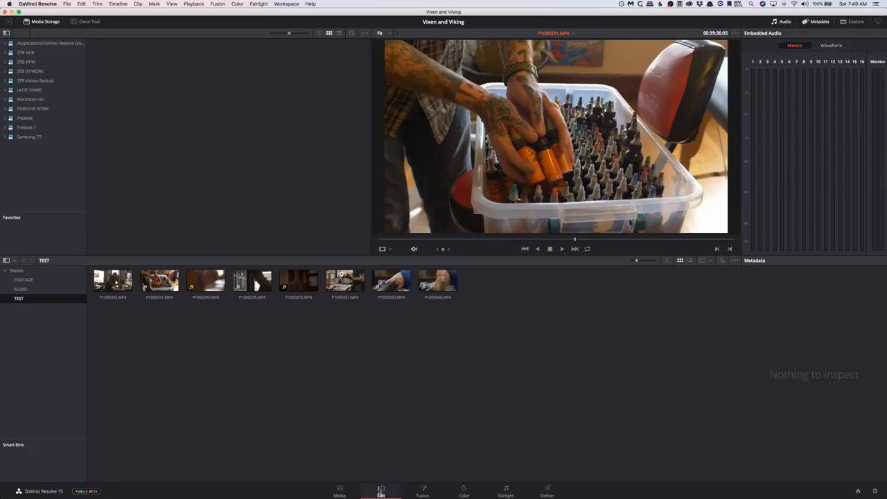
- Move to the Edit page and show the FOOTAGE bin in the media pool
left_click(381, 492)
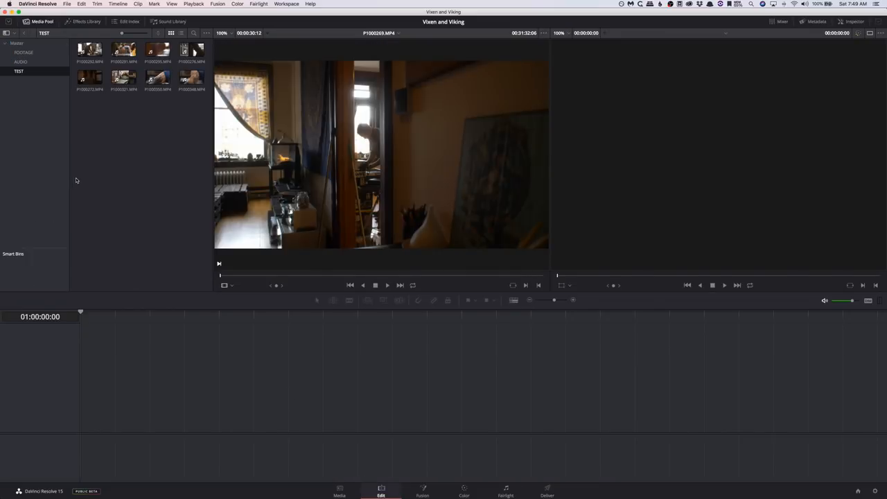
left_click(25, 53)
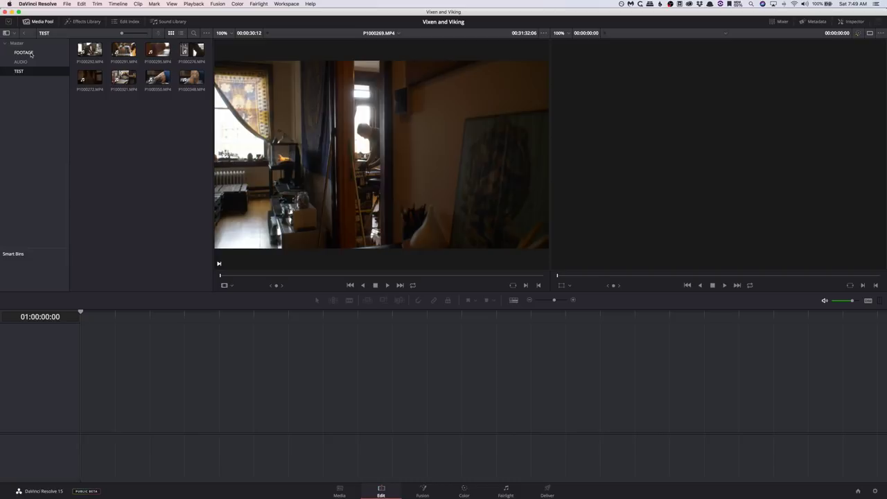
left_click(22, 53)
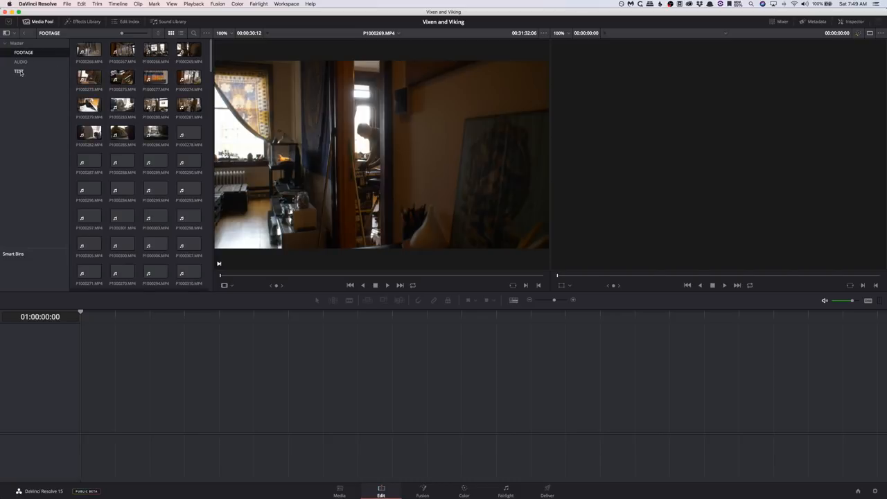
left_click(17, 70)
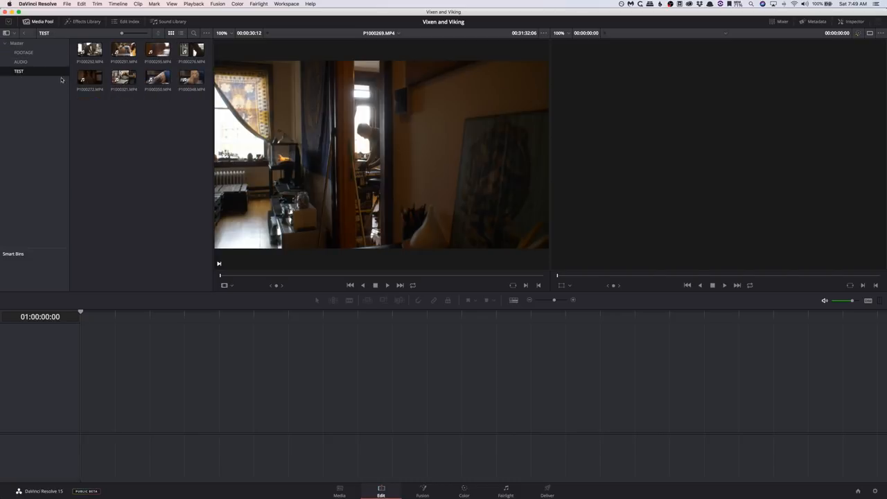
left_click(24, 53)
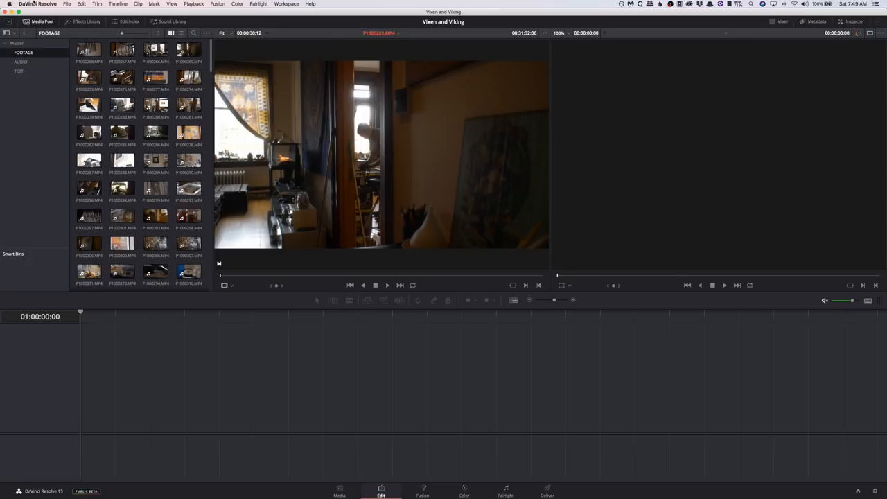
mouse_move(53, 253)
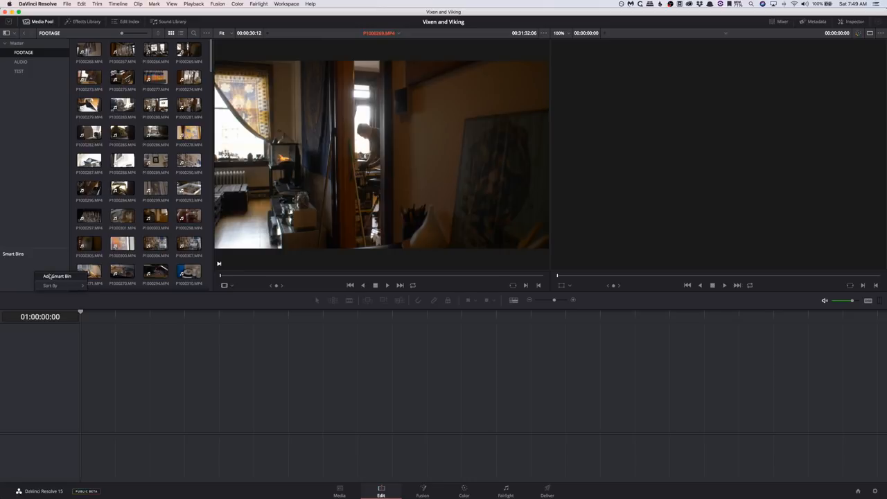
- Create smart bin GH5 with the rule File Name contains P
left_click(54, 276)
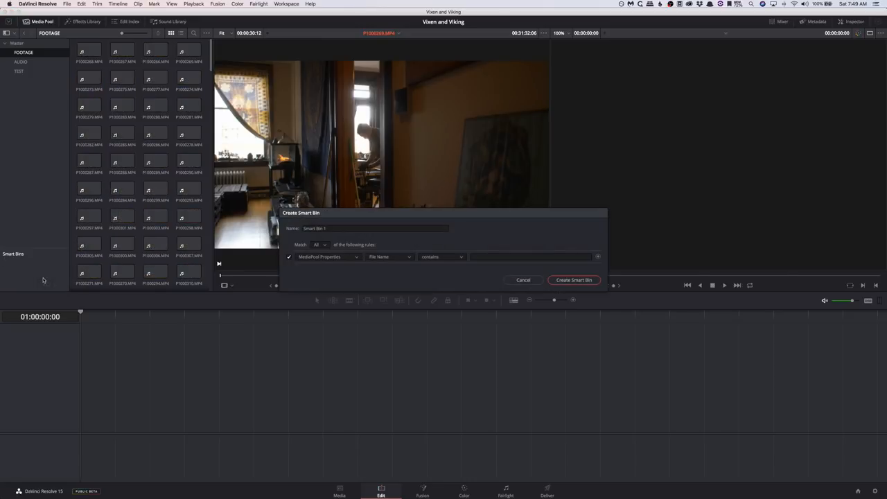
left_click(374, 227)
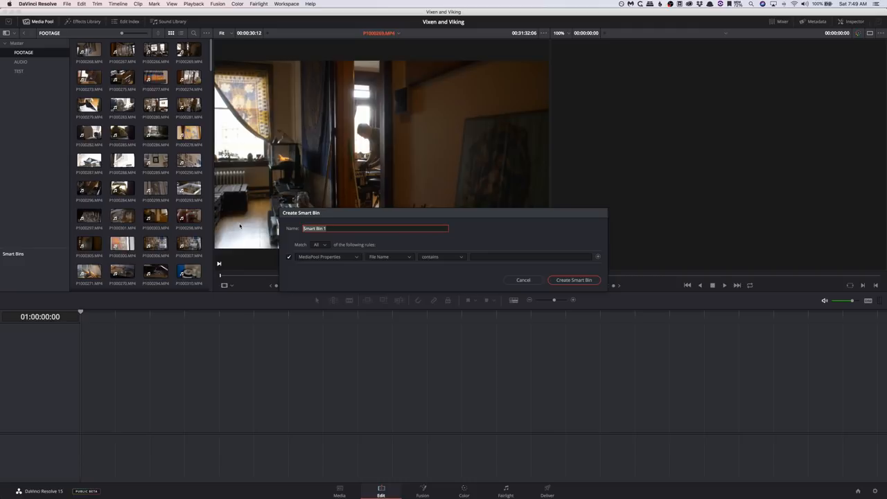
type("C")
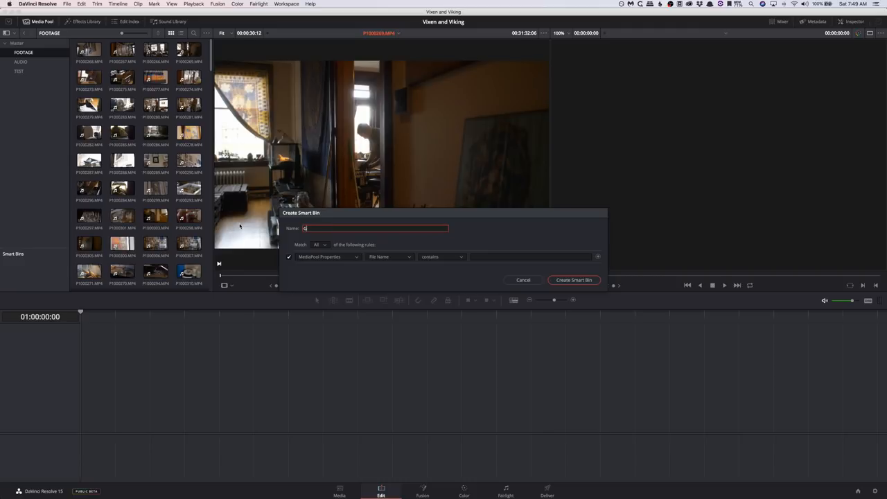
type("GH5")
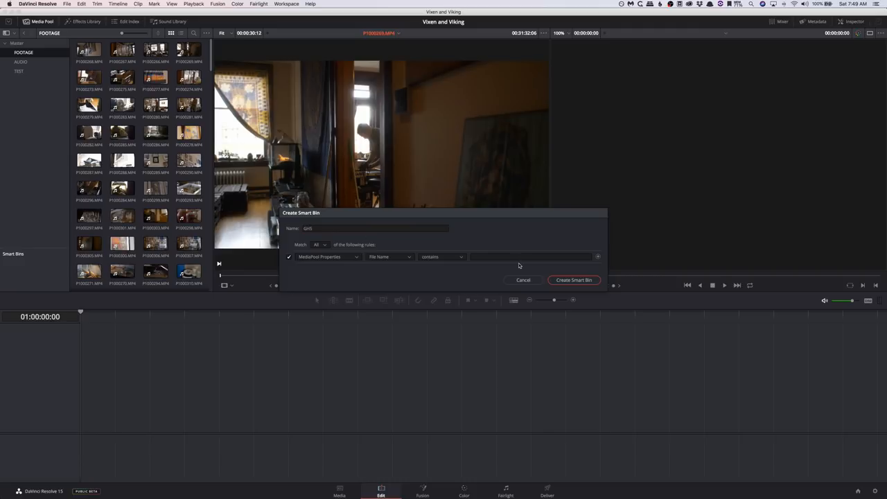
left_click(529, 257)
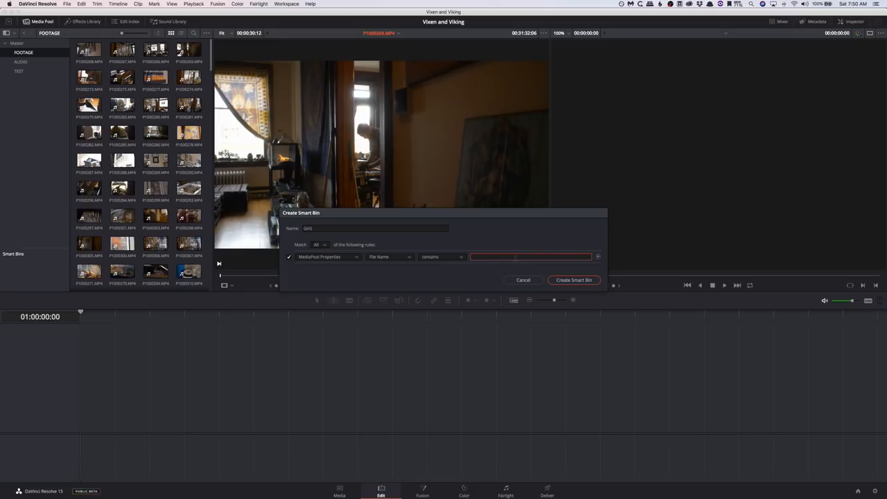
type("P")
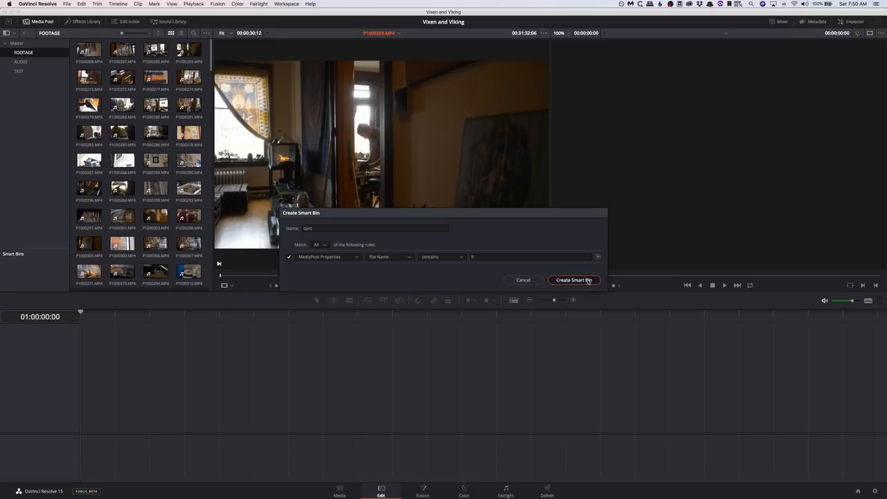
left_click(573, 280)
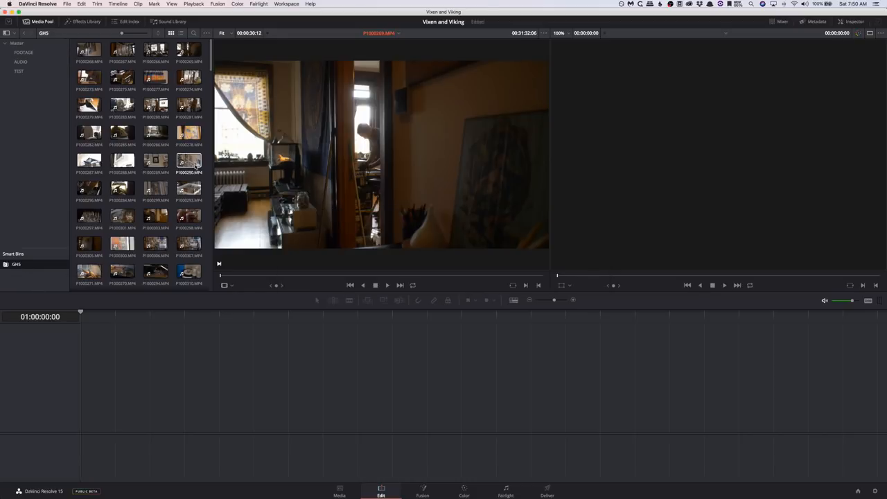
- Generate optimized media for all GH5 smart bin clips, then return to the TEST bin
scroll("down", 3)
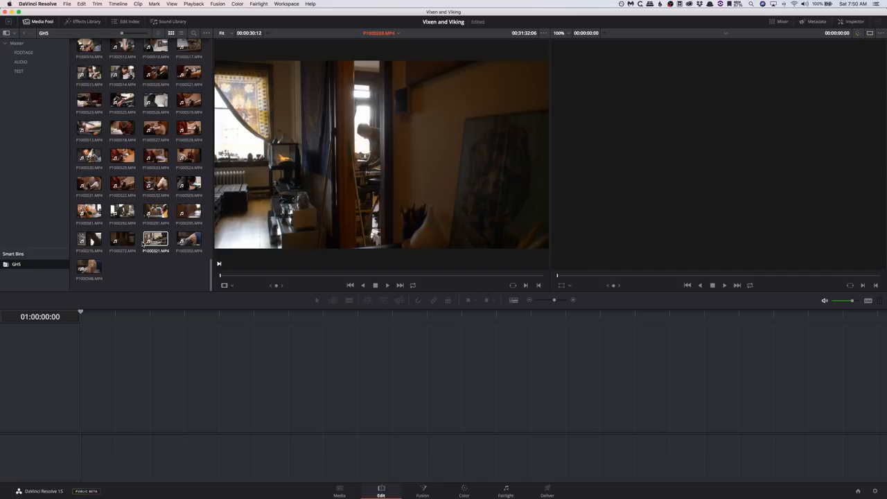
left_click(122, 210)
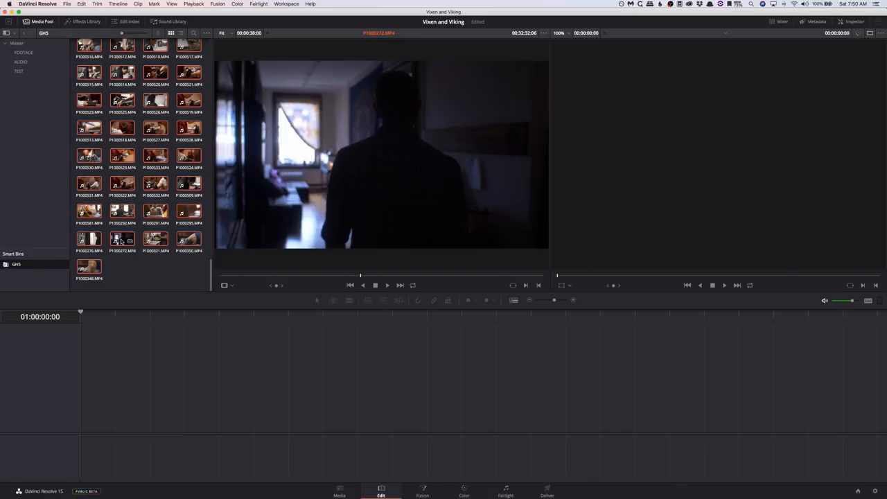
right_click(122, 238)
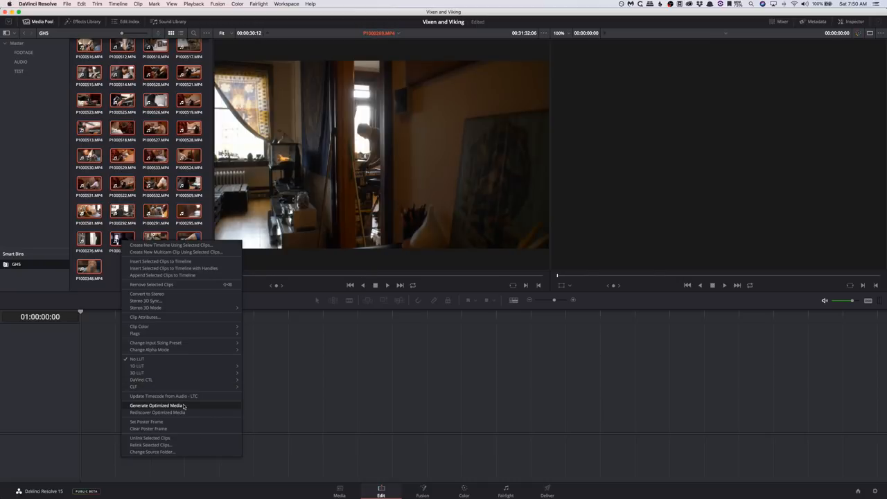
left_click(155, 405)
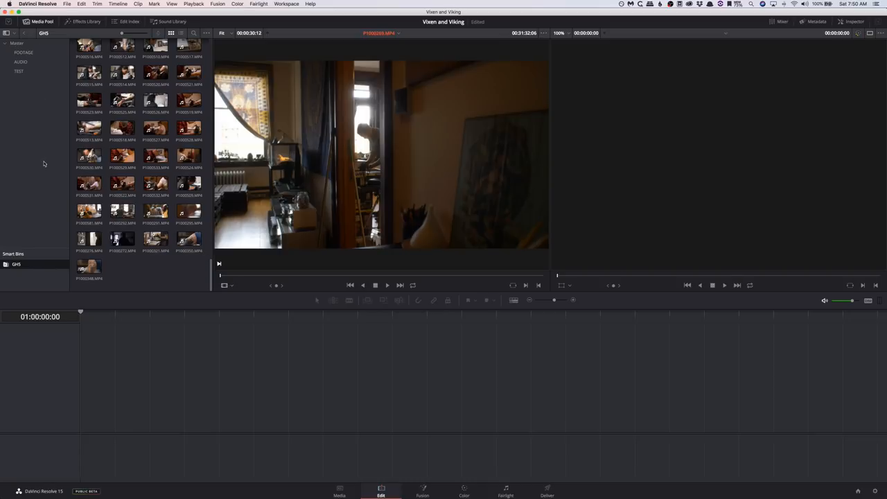
mouse_move(39, 117)
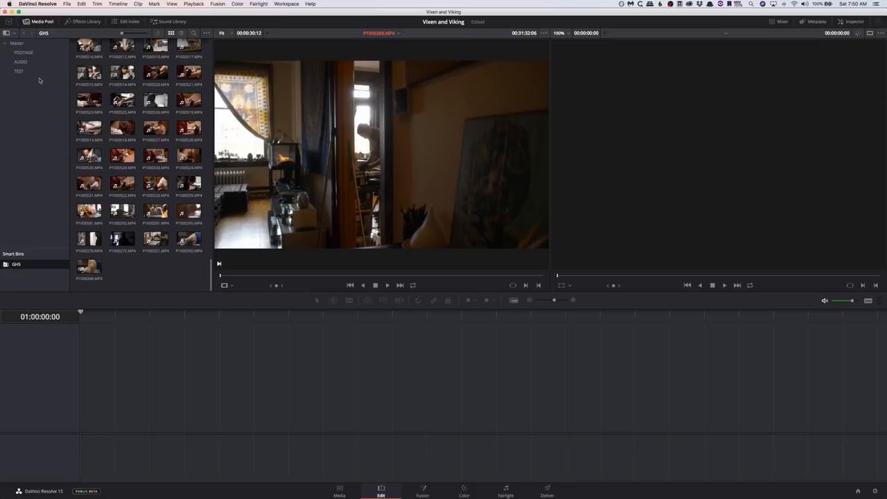
left_click(155, 183)
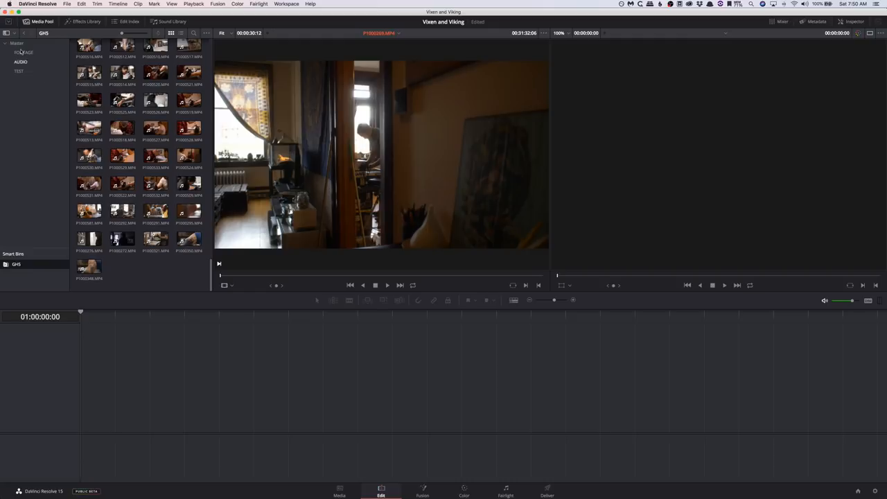
left_click(22, 72)
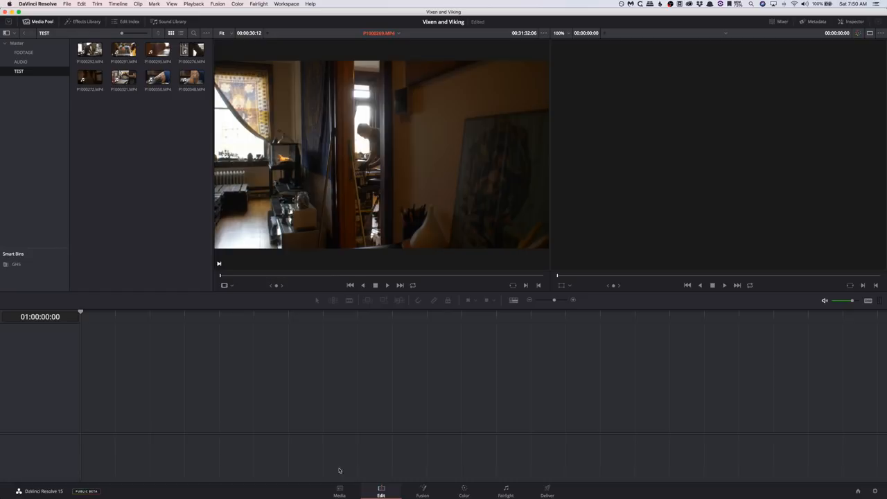
- Bring up Project Settings on the Master Settings from the Media page
left_click(338, 490)
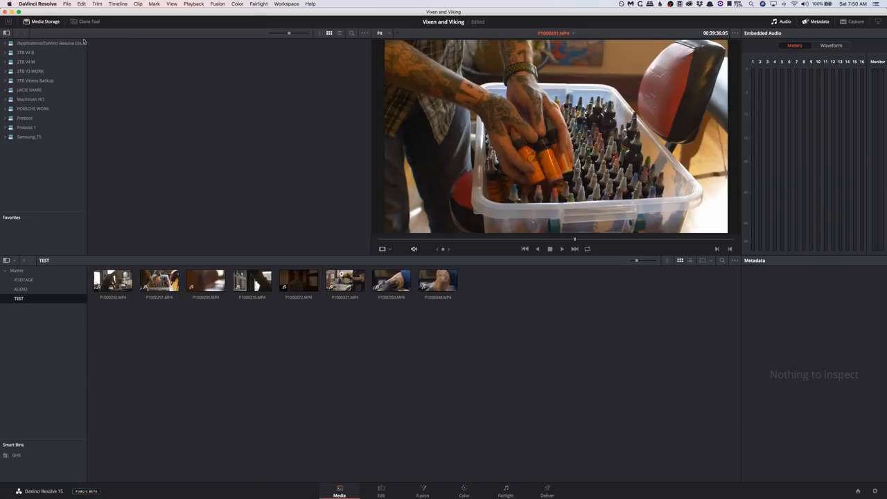
left_click(66, 3)
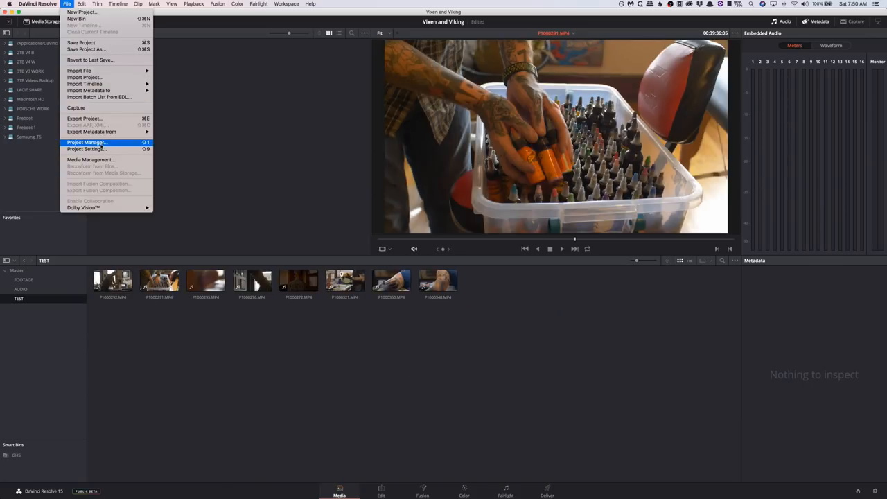
left_click(86, 149)
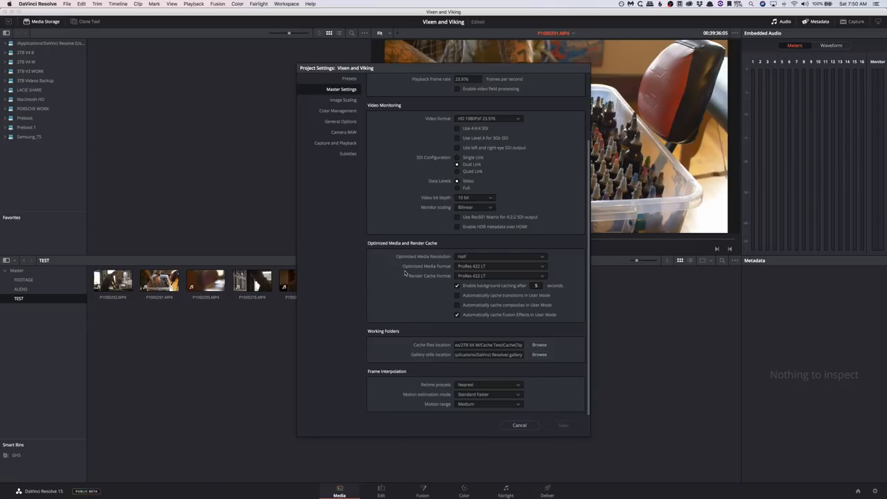
mouse_move(446, 233)
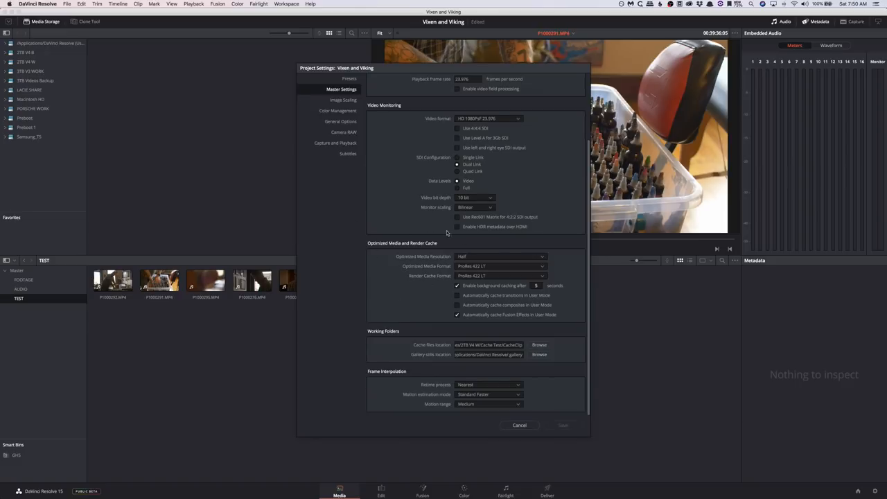
mouse_move(420, 236)
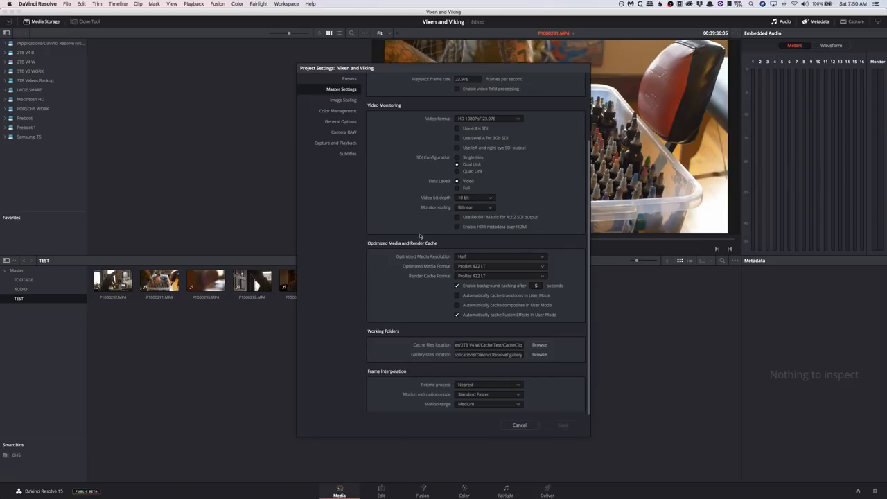
mouse_move(366, 336)
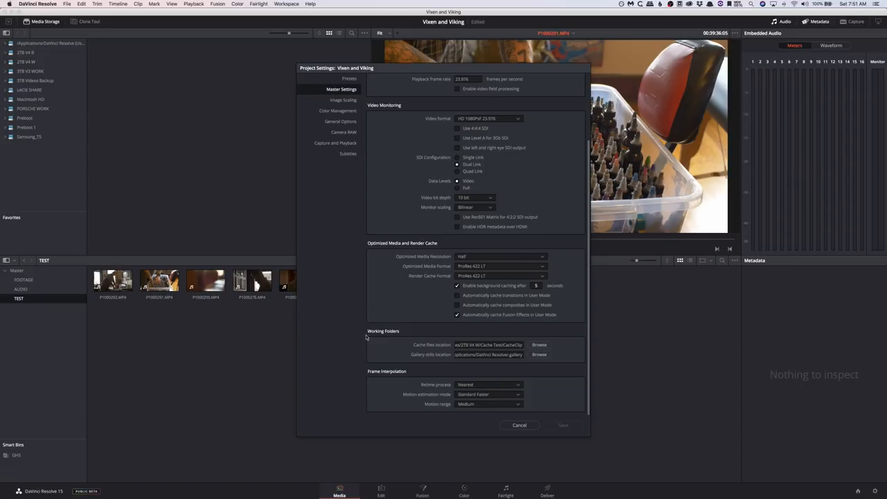
mouse_move(435, 350)
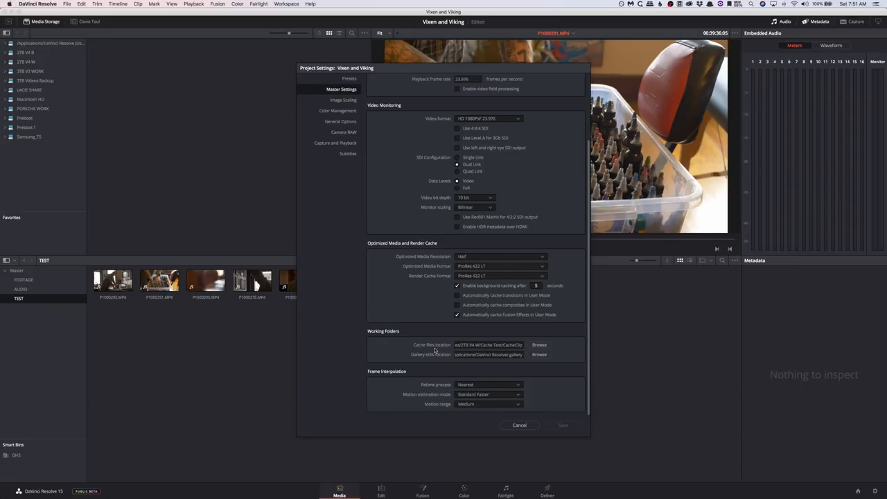
mouse_move(540, 344)
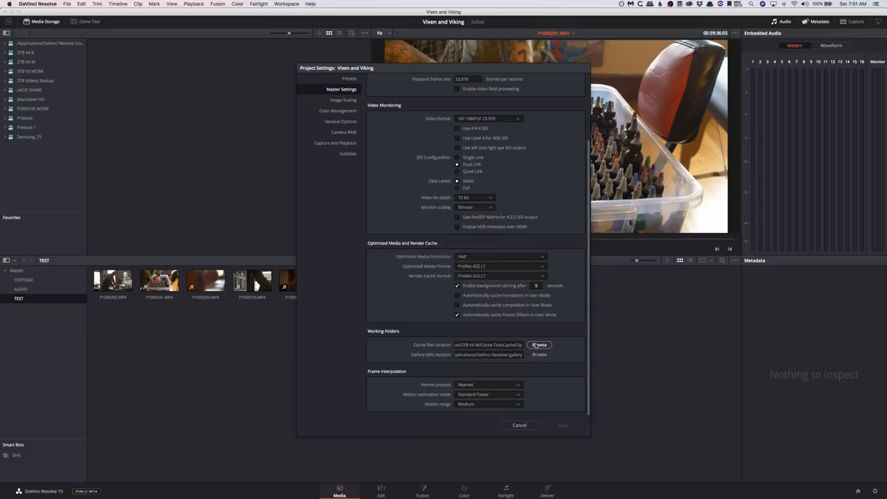
- Set the cache files location to the Cache Test folder
left_click(538, 343)
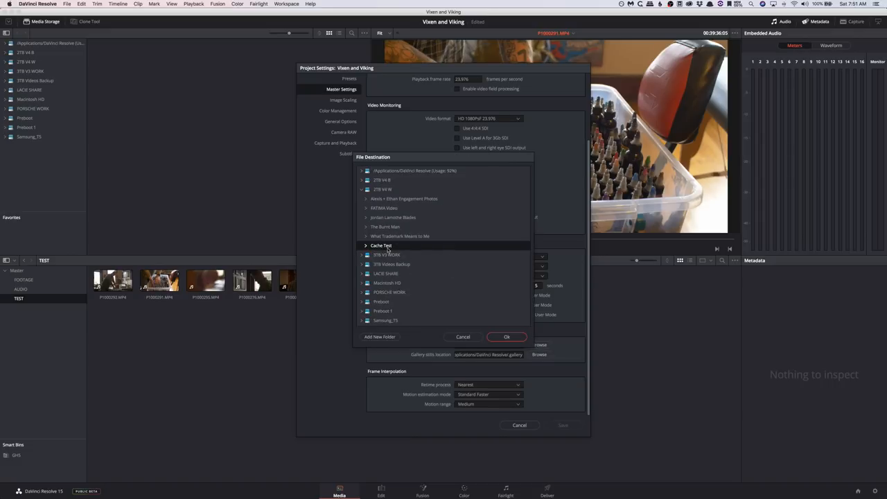
left_click(506, 337)
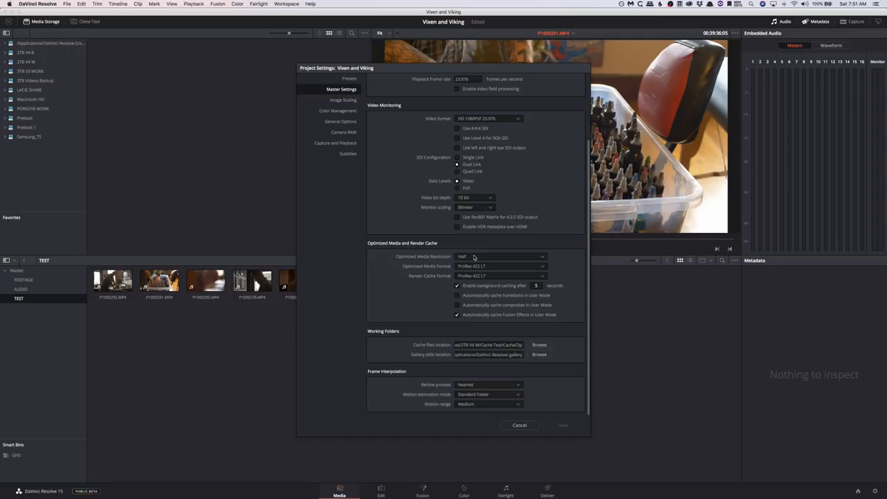
- Set optimized media to Half resolution in ProRes 422 Proxy format
left_click(500, 256)
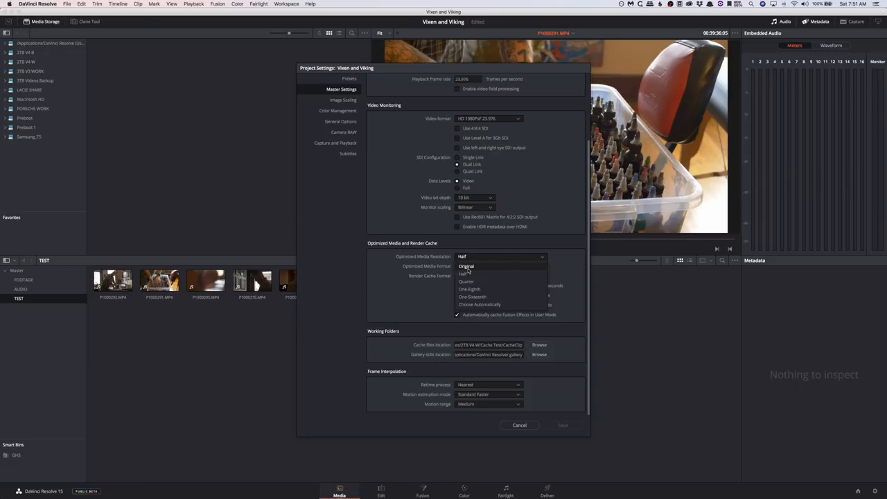
mouse_move(470, 296)
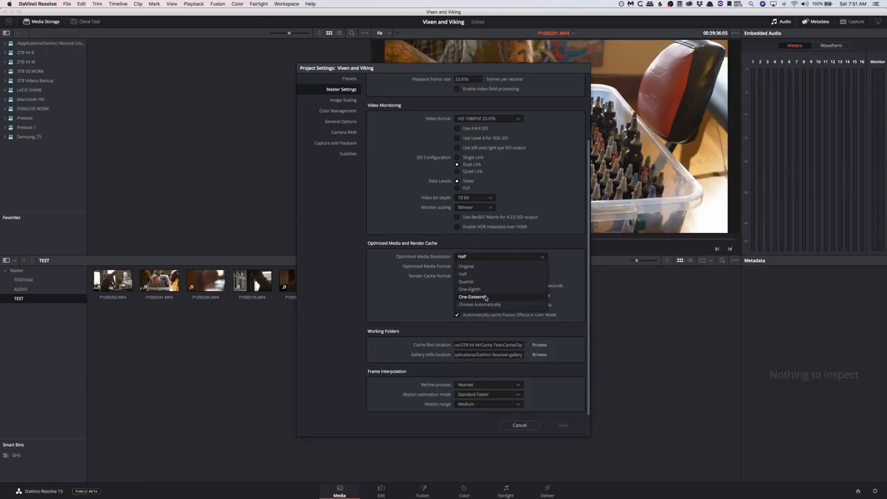
mouse_move(479, 289)
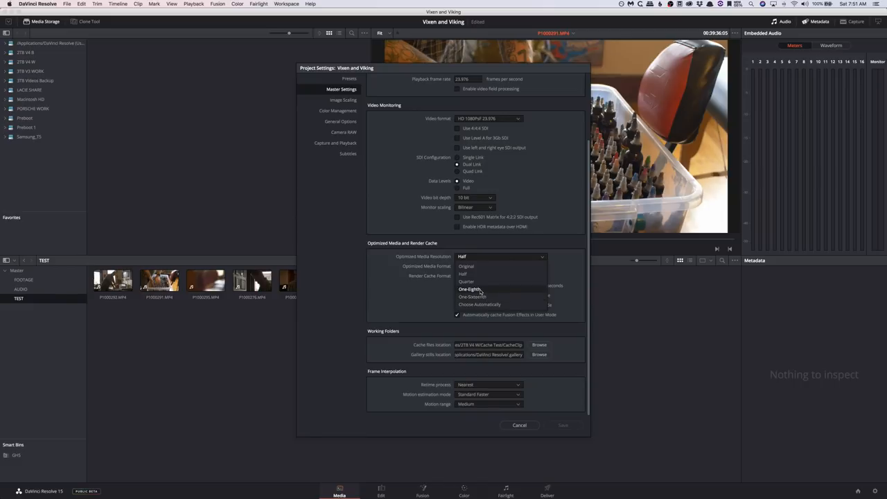
mouse_move(472, 297)
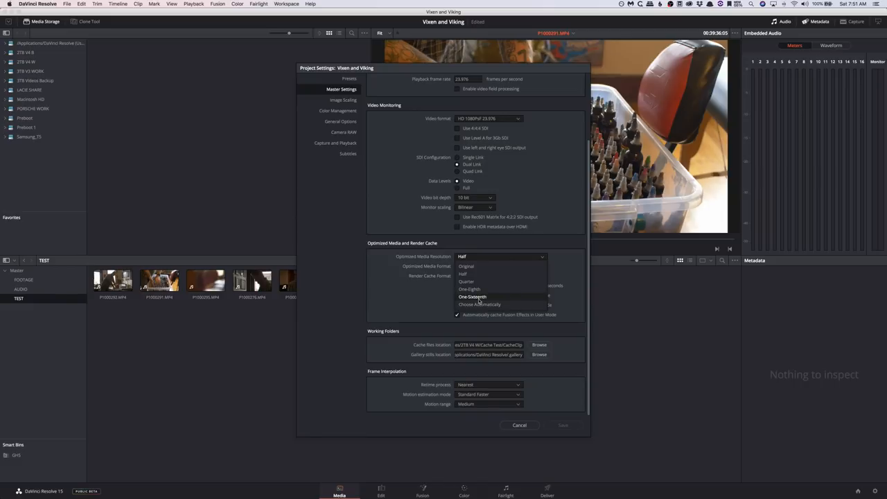
mouse_move(485, 280)
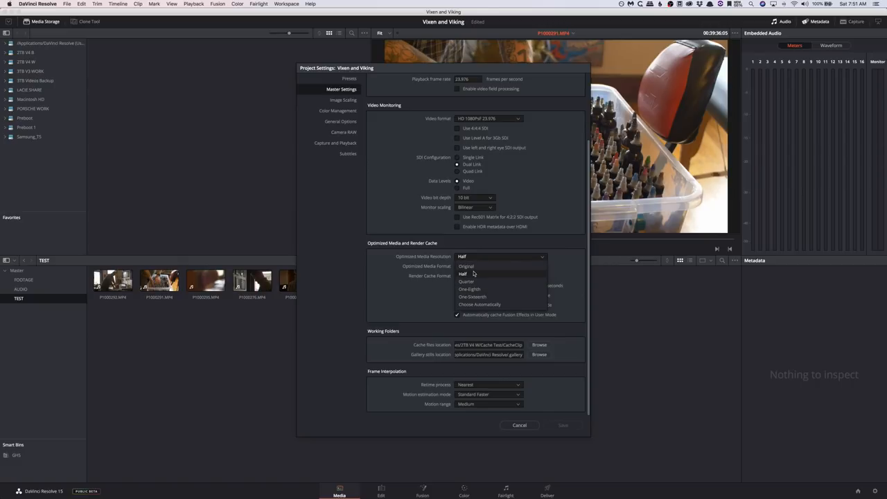
left_click(462, 274)
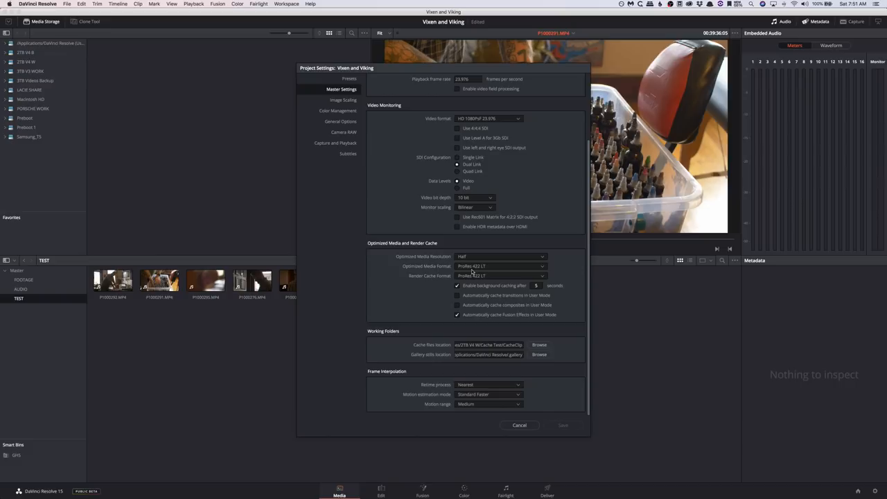
left_click(499, 274)
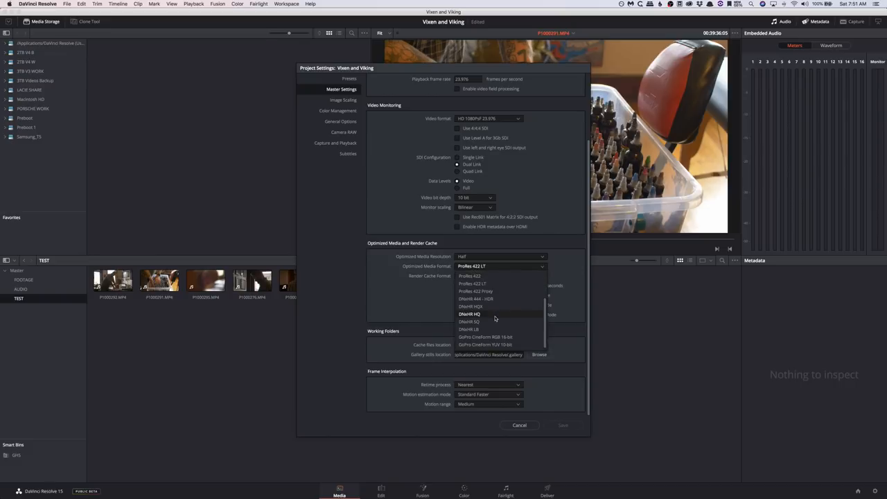
mouse_move(488, 343)
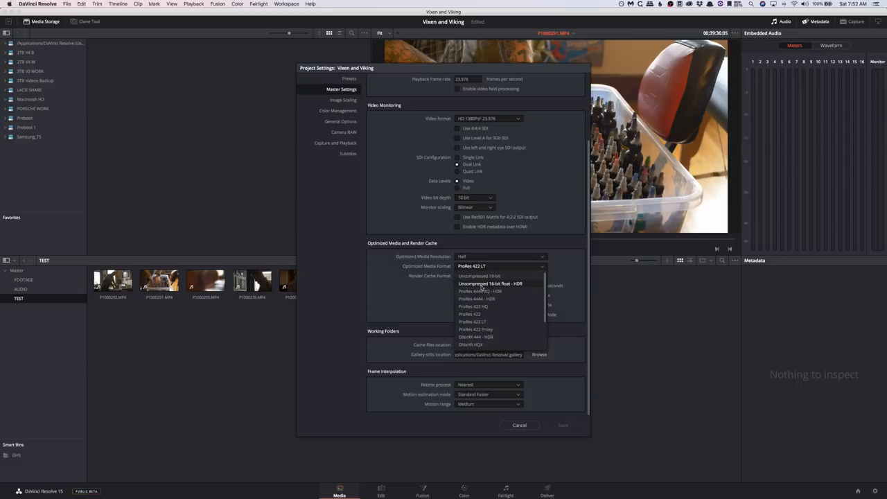
mouse_move(491, 306)
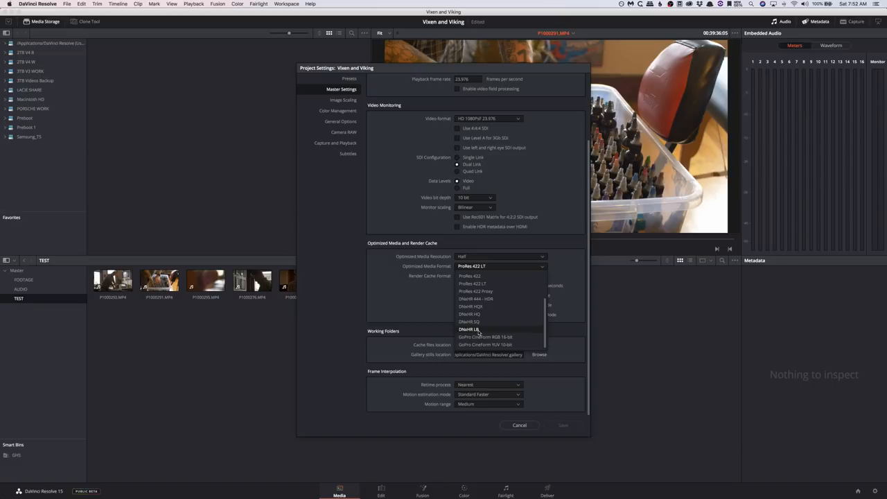
mouse_move(482, 291)
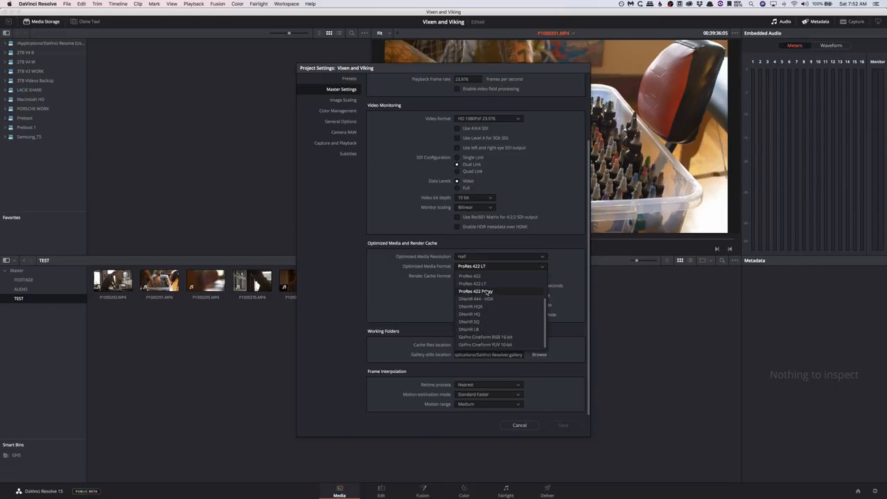
mouse_move(494, 294)
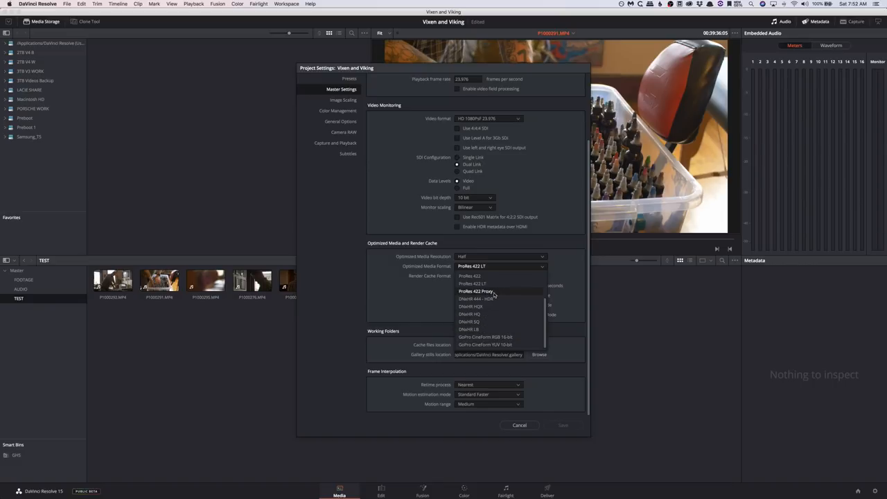
left_click(489, 293)
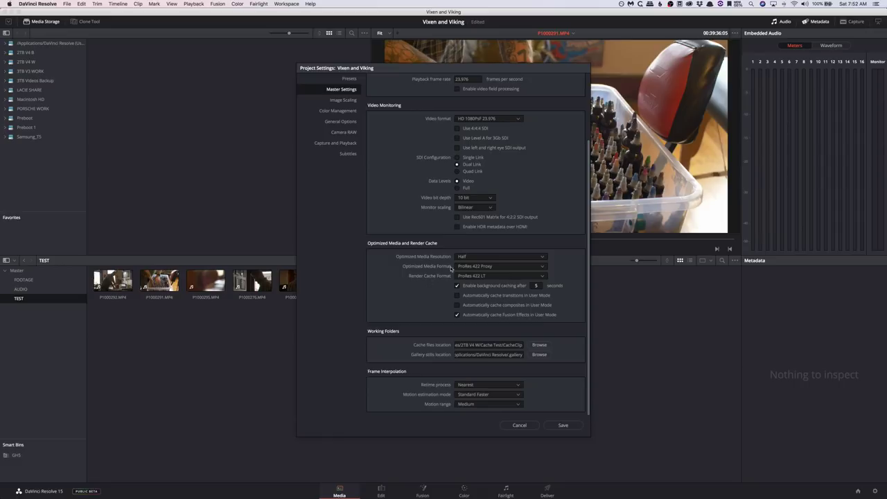
mouse_move(449, 251)
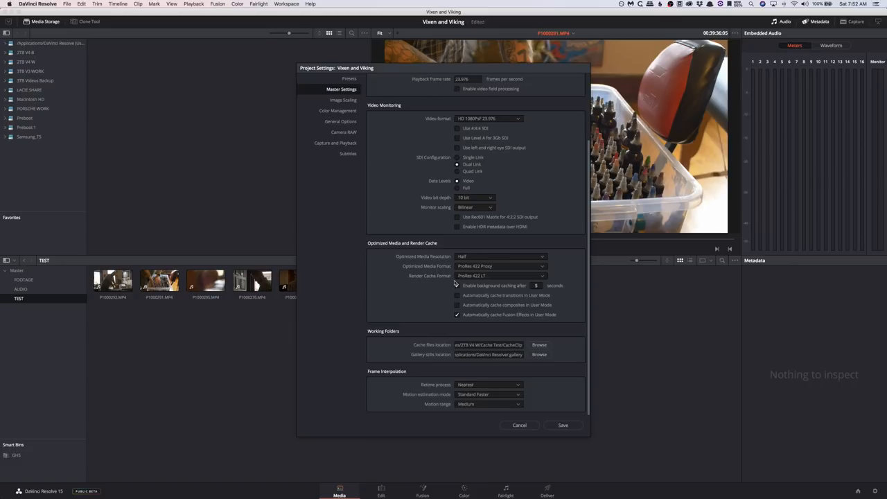
- Set the render cache format to ProRes 422 Proxy and save the settings
left_click(499, 276)
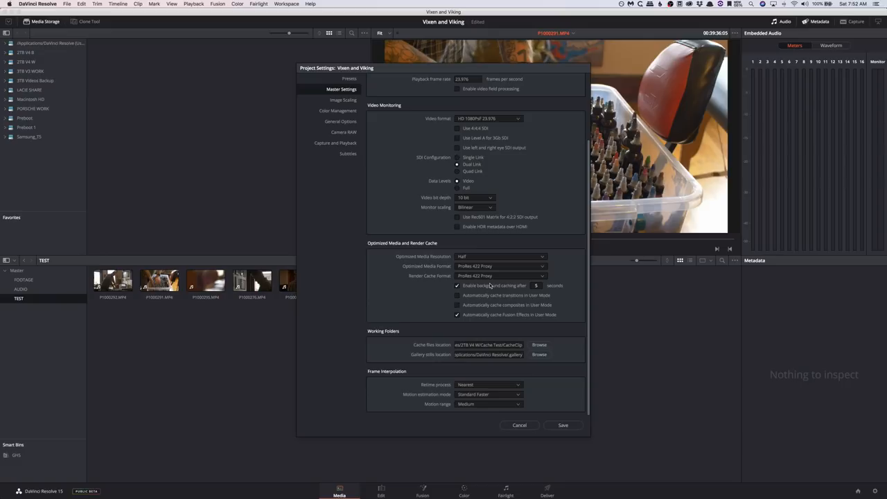
mouse_move(489, 286)
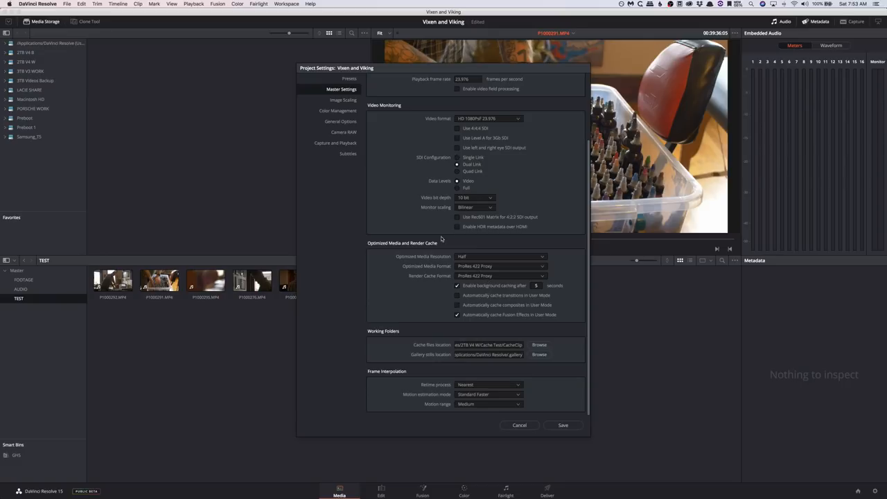
mouse_move(402, 327)
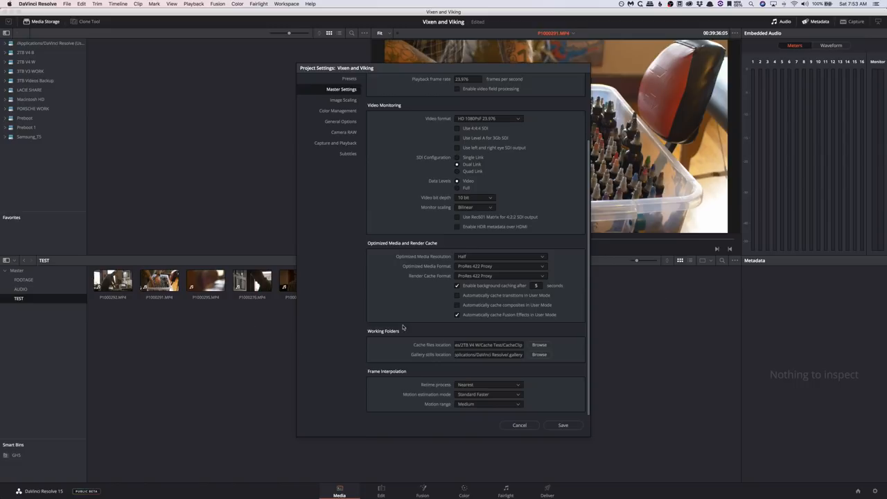
mouse_move(379, 316)
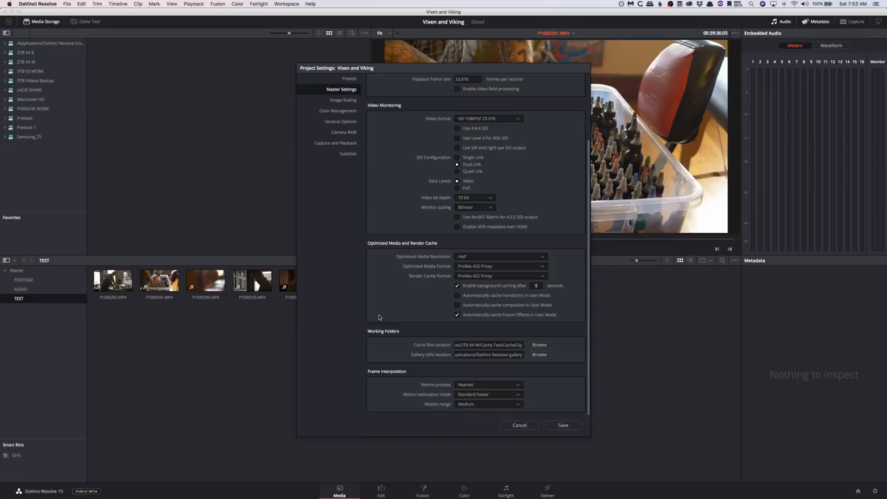
mouse_move(449, 334)
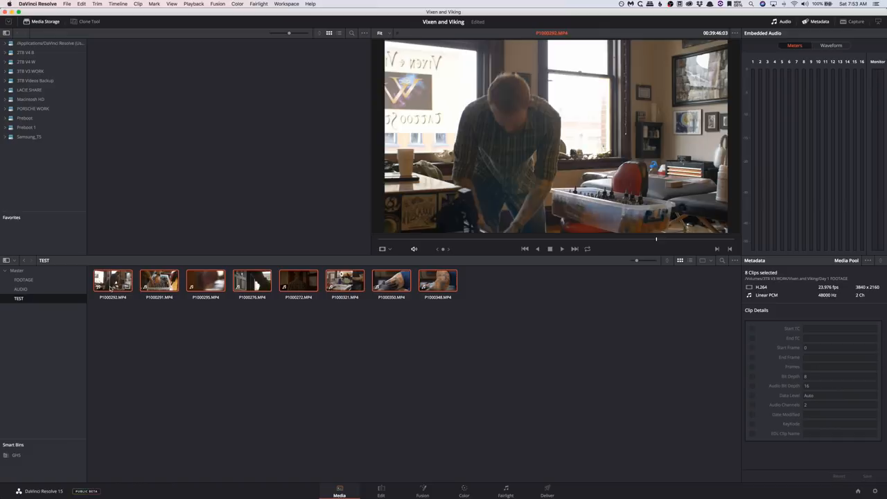
- Generate optimized media for the eight selected TEST clips, then move to the Edit page
right_click(158, 280)
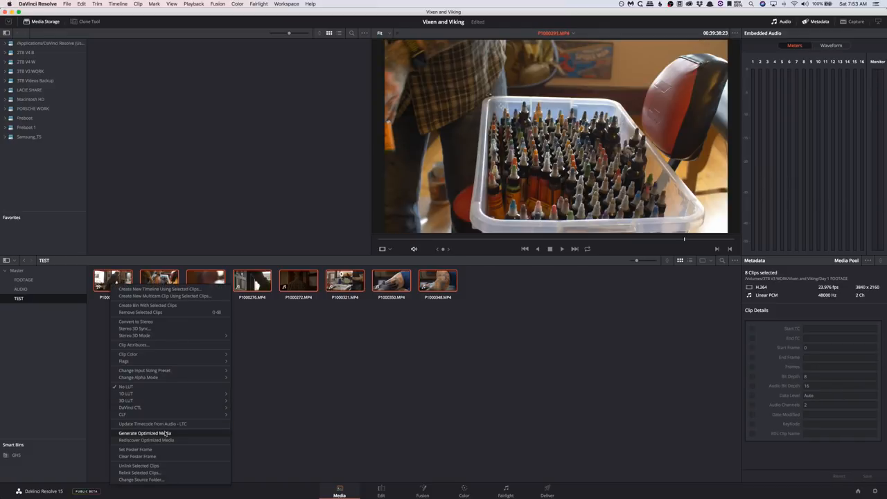
left_click(147, 432)
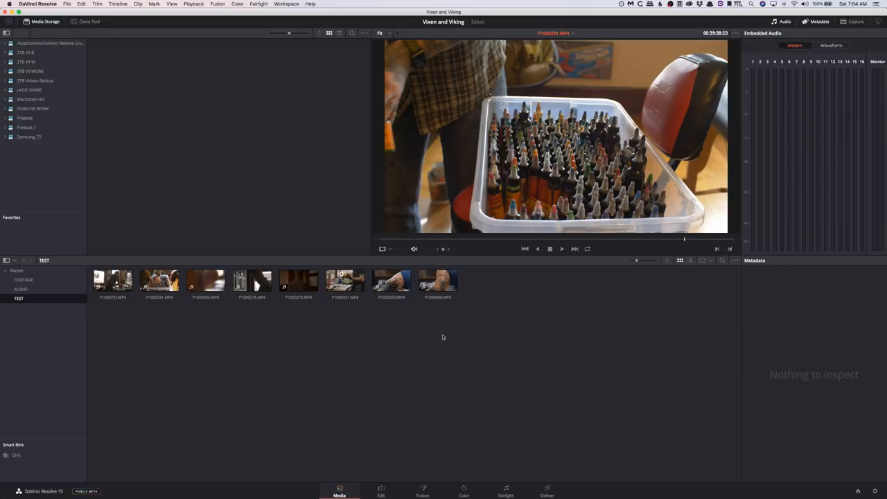
mouse_move(327, 324)
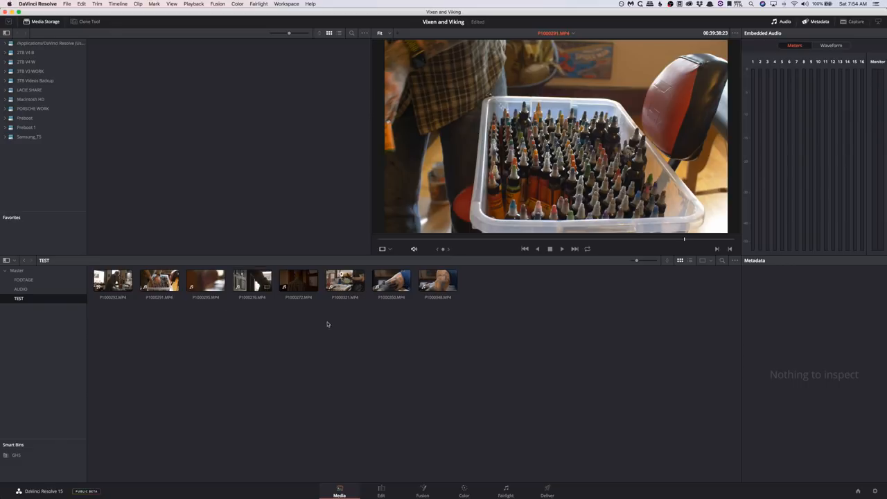
left_click(381, 490)
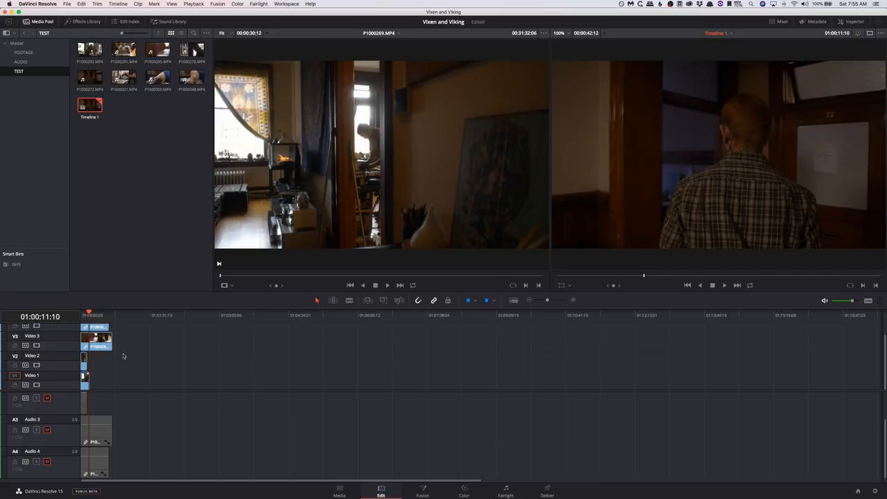
mouse_move(191, 388)
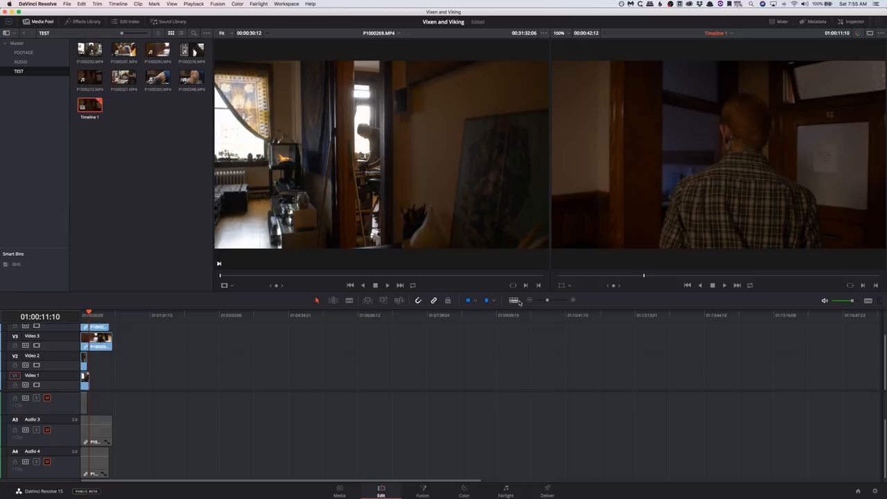
- Reduce the timeline track height and bring up the Playback menu
left_click(512, 299)
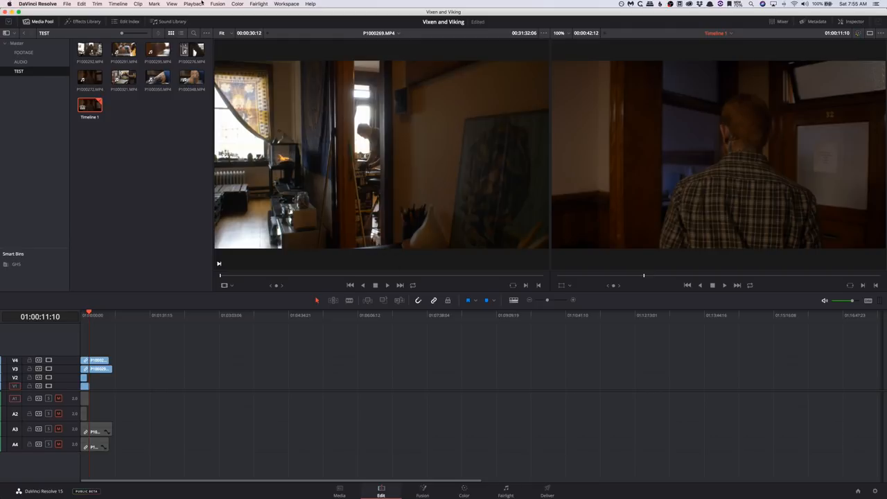
left_click(197, 3)
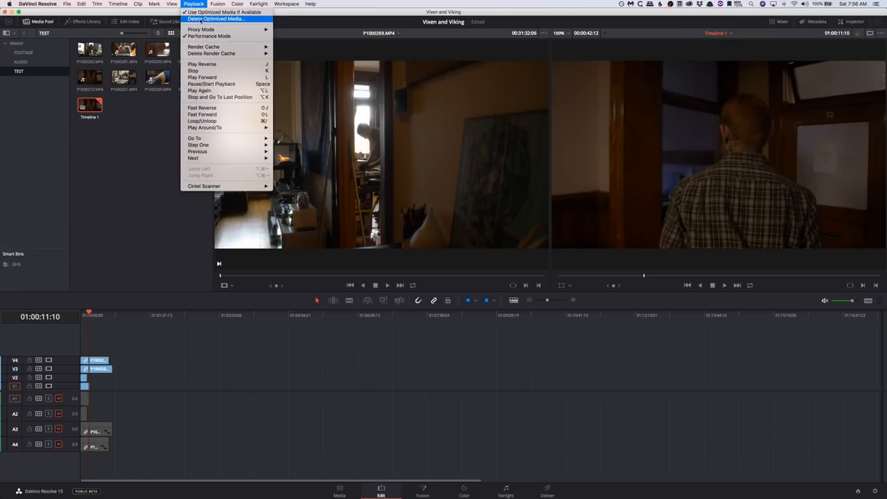
mouse_move(207, 48)
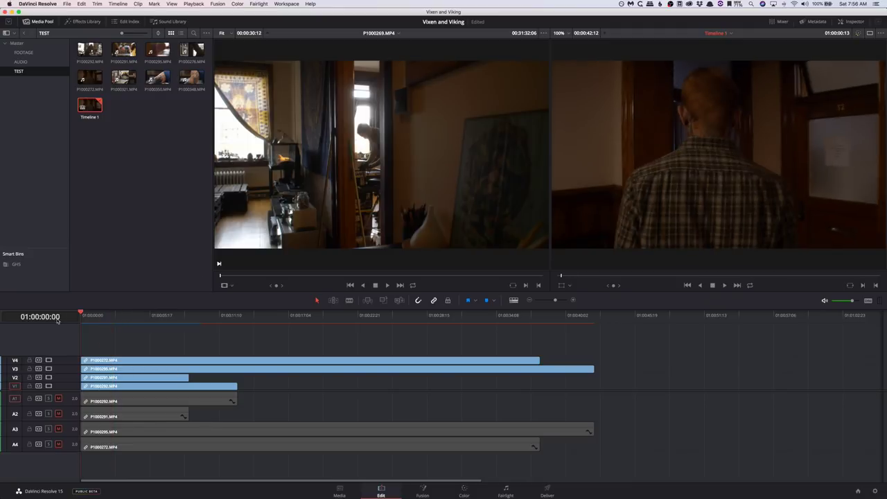
- Bring up the Playback options to reach the Proxy Mode choices of Off, Half and Quarter Resolution
left_click(194, 4)
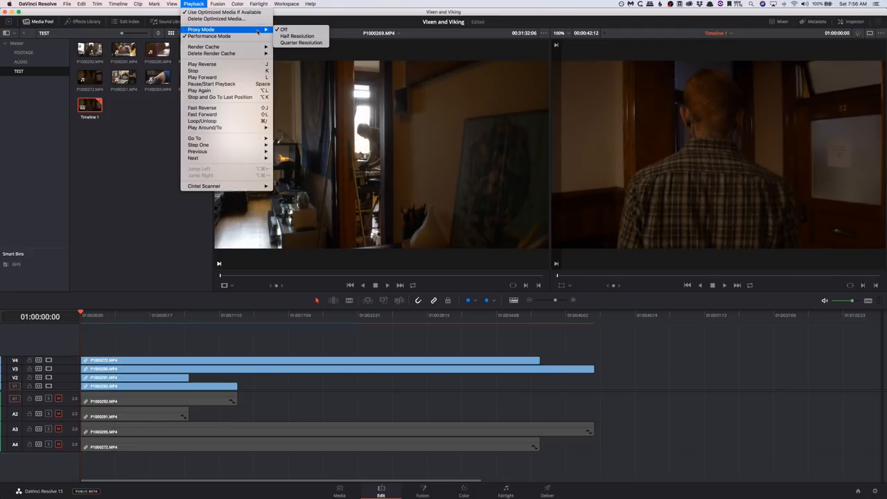